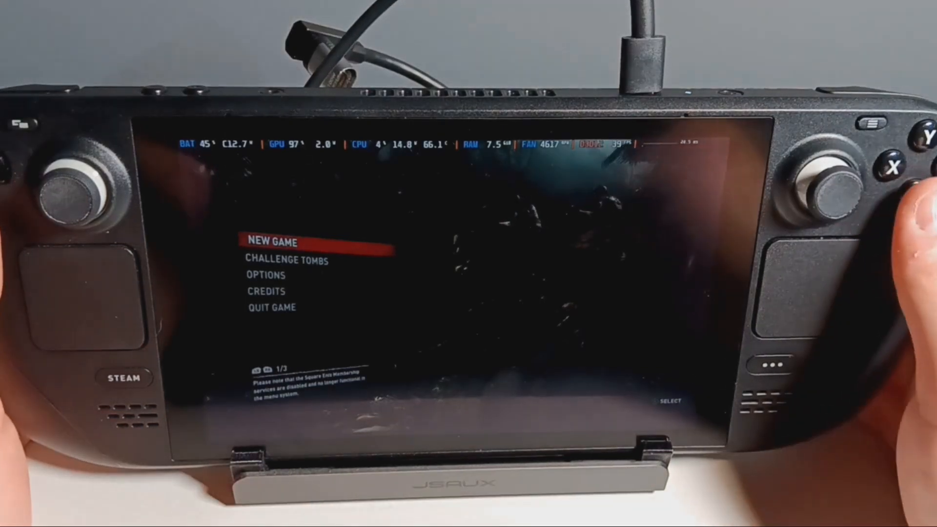
Highlight the Stock Paste and PTM 7950 headings and the Minute, Avg RPM, Temperature and Avg Temp column headings
{"action": "left_click", "coordinate": [283, 260]}
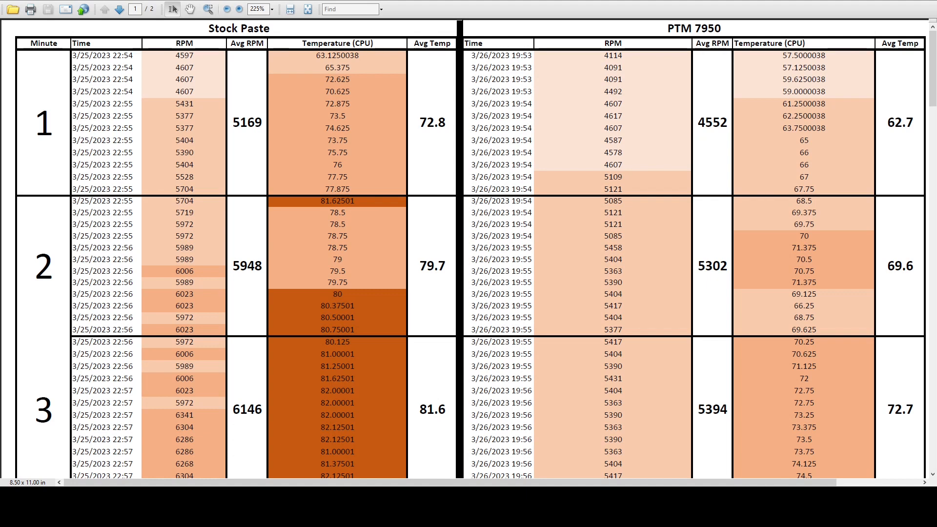
{"action": "double_click", "coordinate": [238, 29]}
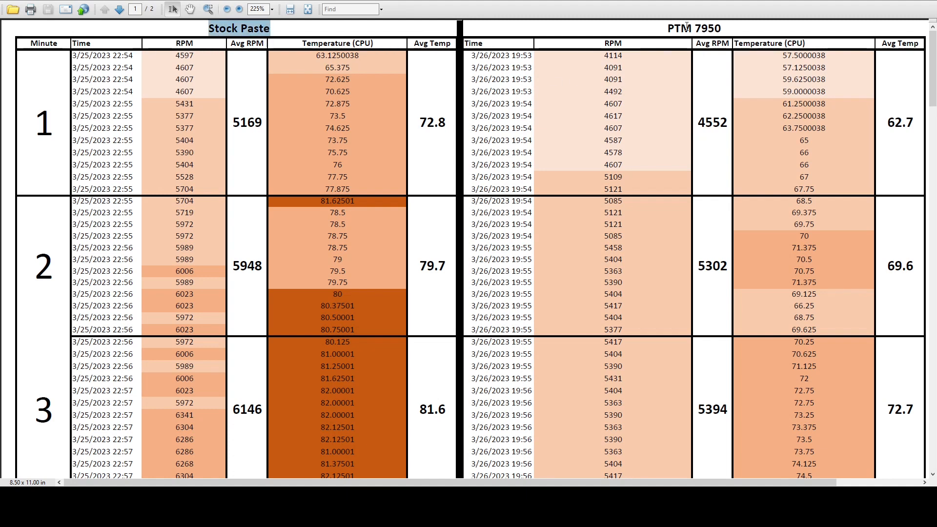
{"action": "double_click", "coordinate": [694, 28]}
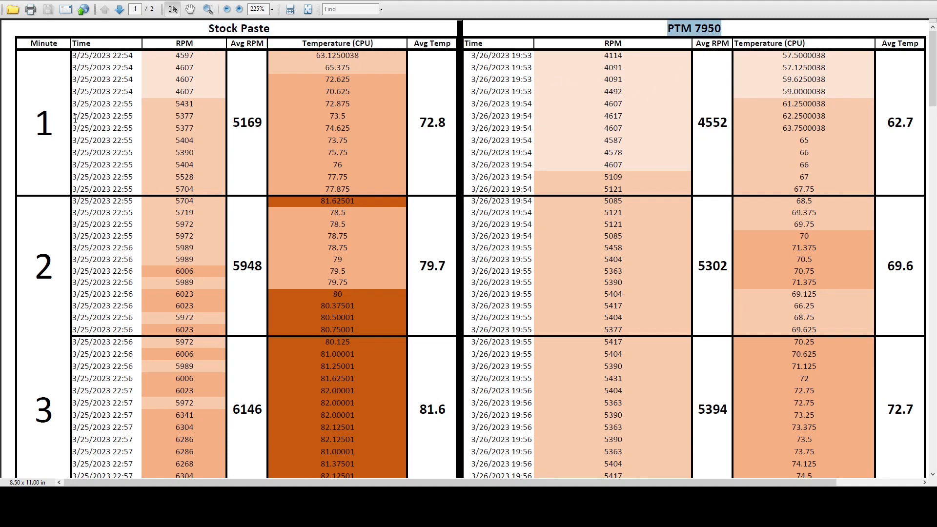
{"action": "left_click", "coordinate": [43, 43]}
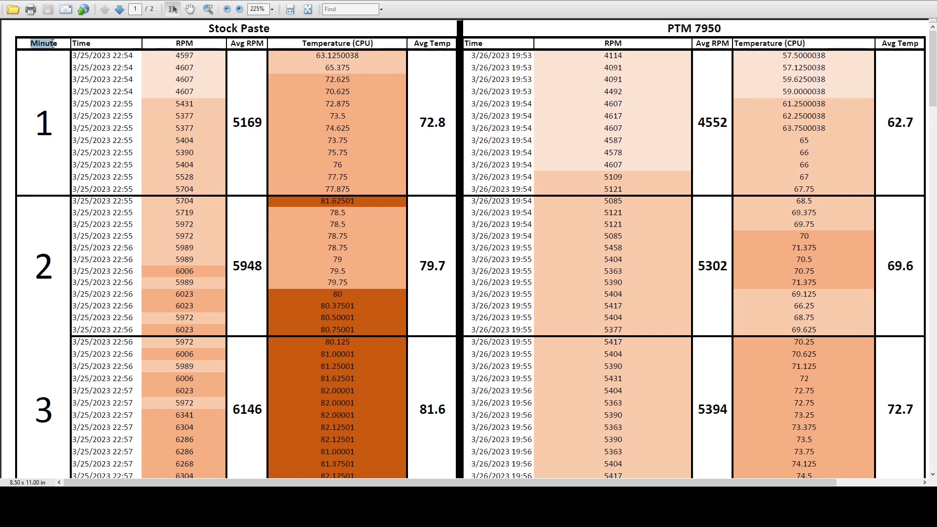
{"action": "mouse_move", "coordinate": [55, 318]}
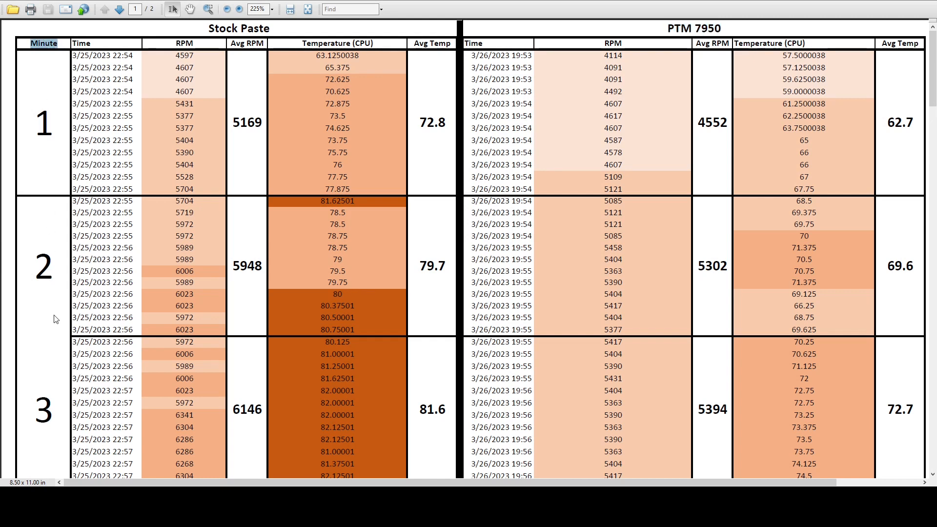
{"action": "mouse_move", "coordinate": [53, 416]}
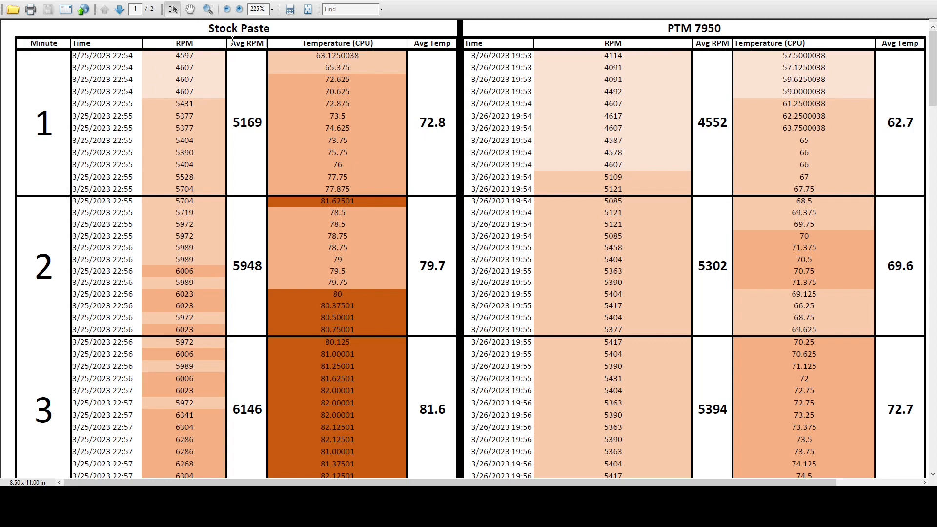
{"action": "left_click", "coordinate": [247, 43]}
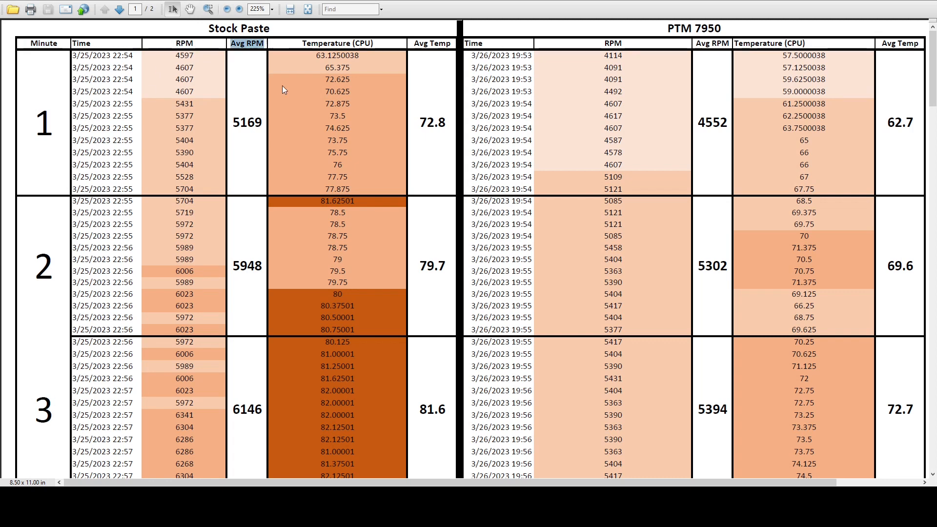
{"action": "left_click", "coordinate": [335, 43]}
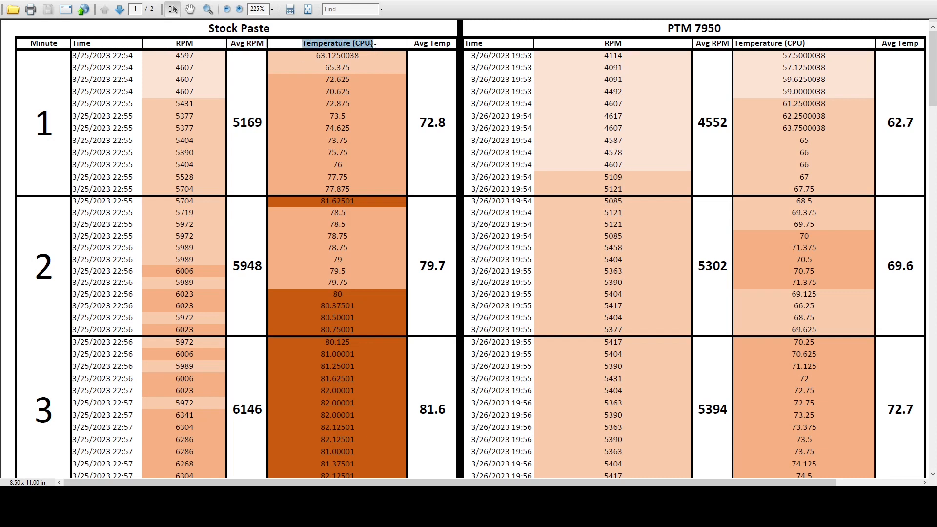
{"action": "left_click", "coordinate": [431, 43]}
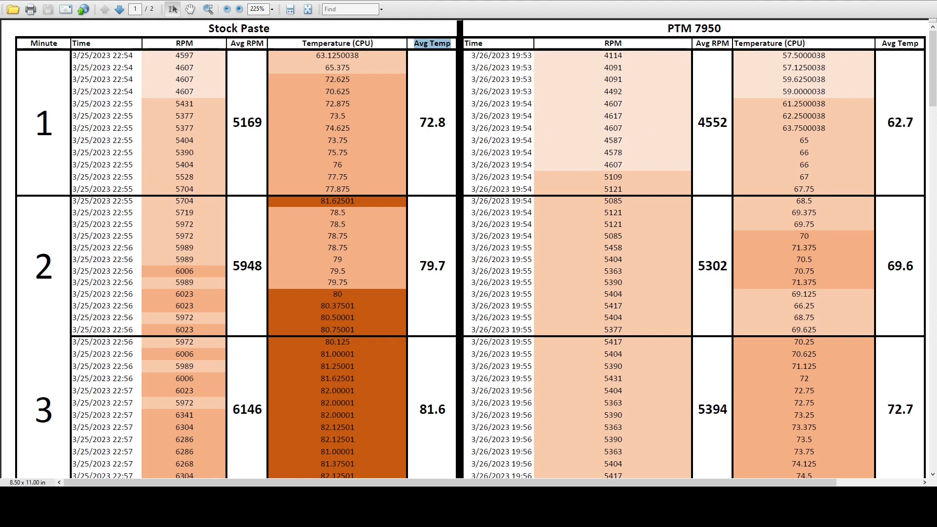
Scroll past the minute-1 5169 RPM row down to the overall averages, AVG Diff -423 RPM and Temp Diff -6.4°C
{"action": "scroll", "scroll_direction": "down", "scroll_amount": 3}
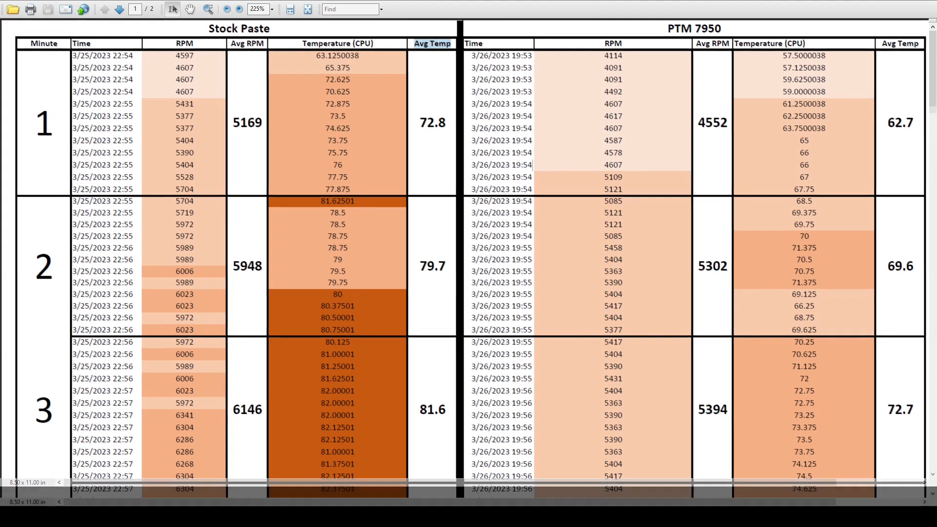
{"action": "left_click", "coordinate": [247, 123]}
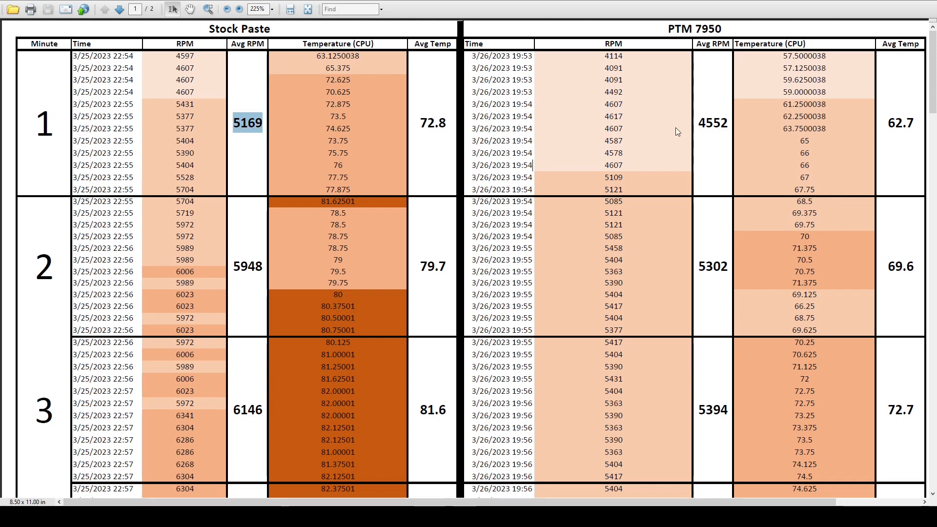
{"action": "left_click", "coordinate": [713, 122]}
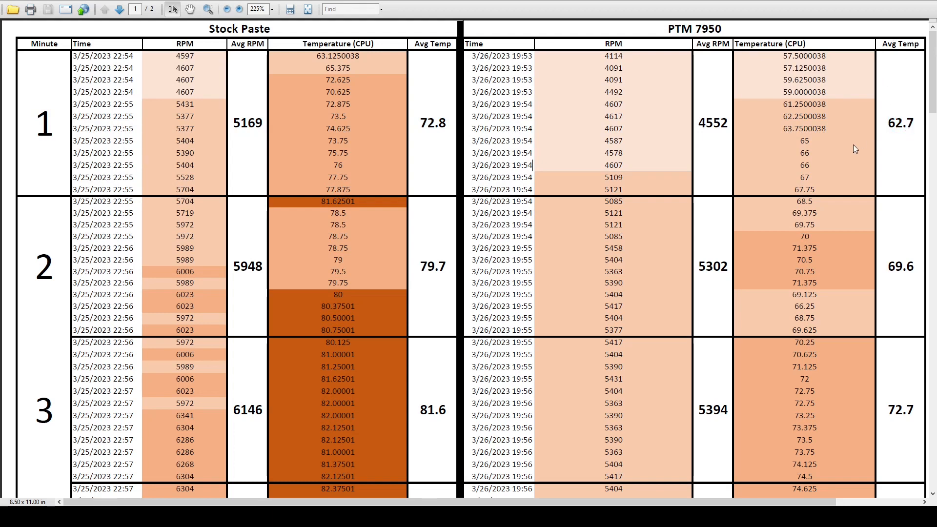
{"action": "scroll", "scroll_direction": "down", "scroll_amount": 3}
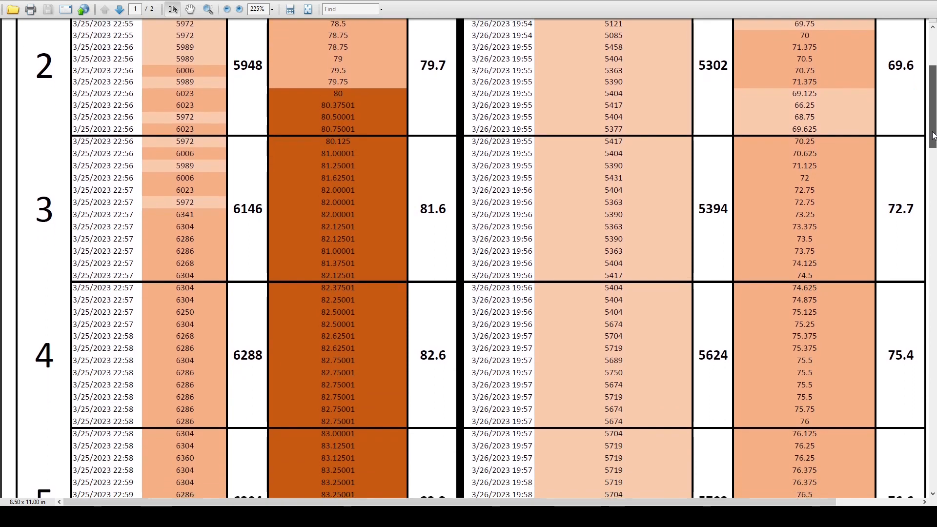
{"action": "scroll", "scroll_direction": "down", "scroll_amount": 3}
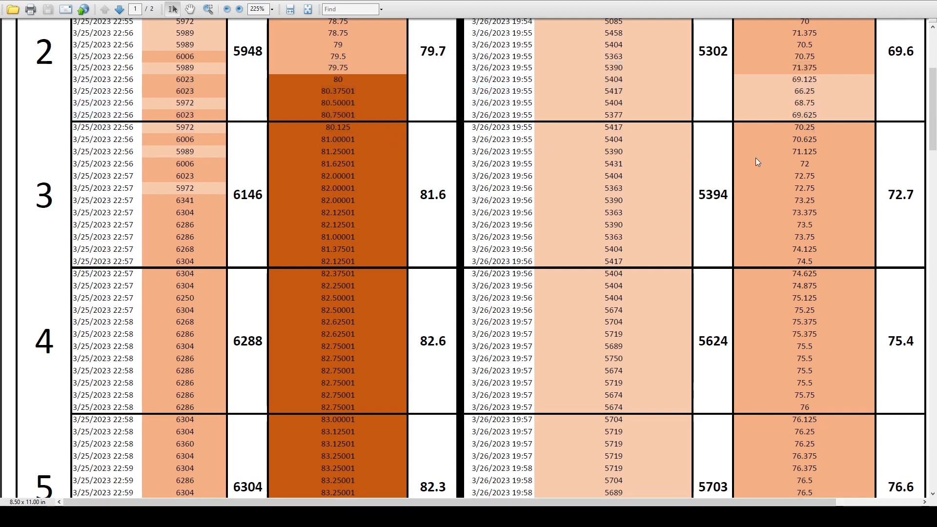
{"action": "scroll", "scroll_direction": "down", "scroll_amount": 3}
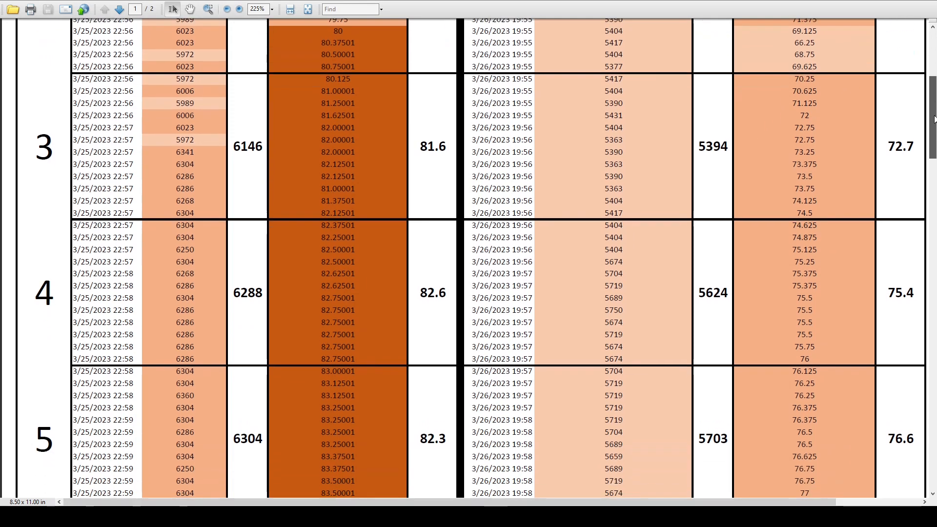
{"action": "scroll", "scroll_direction": "down", "scroll_amount": 3}
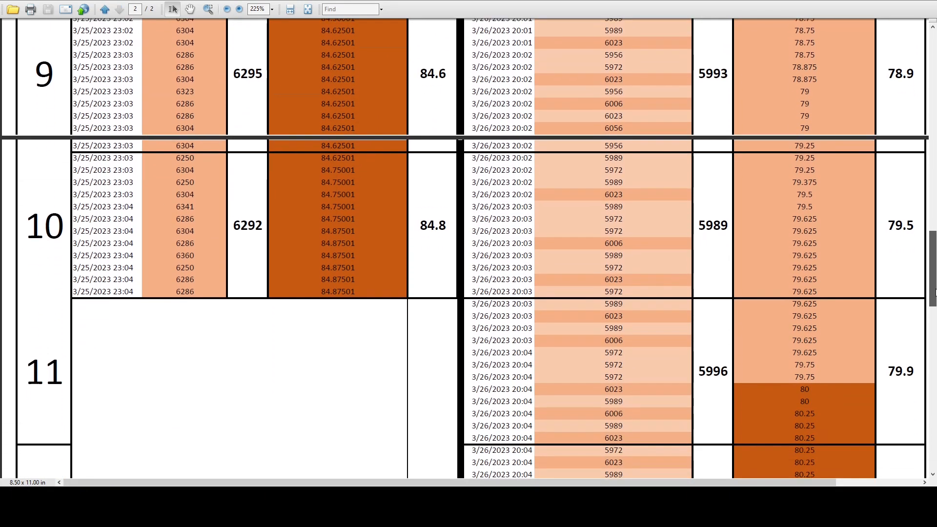
{"action": "scroll", "scroll_direction": "down", "scroll_amount": 3}
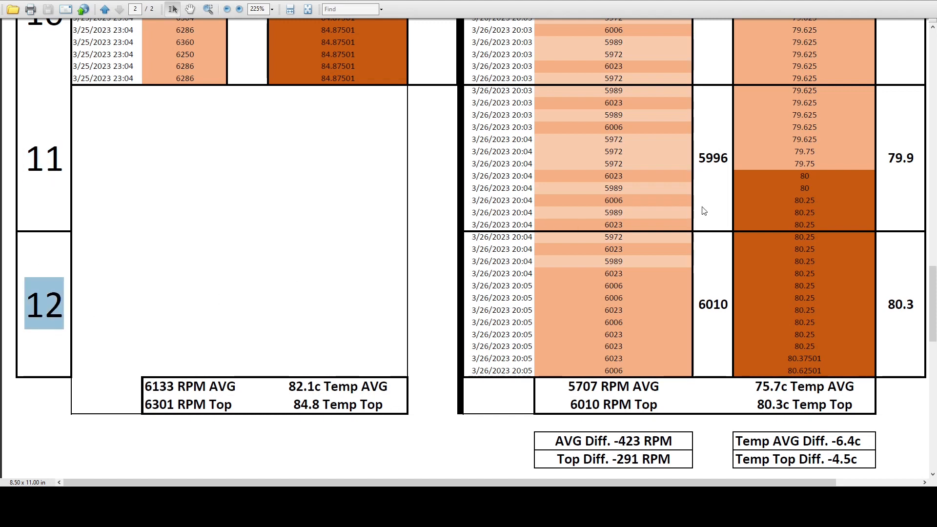
{"action": "mouse_move", "coordinate": [781, 182]}
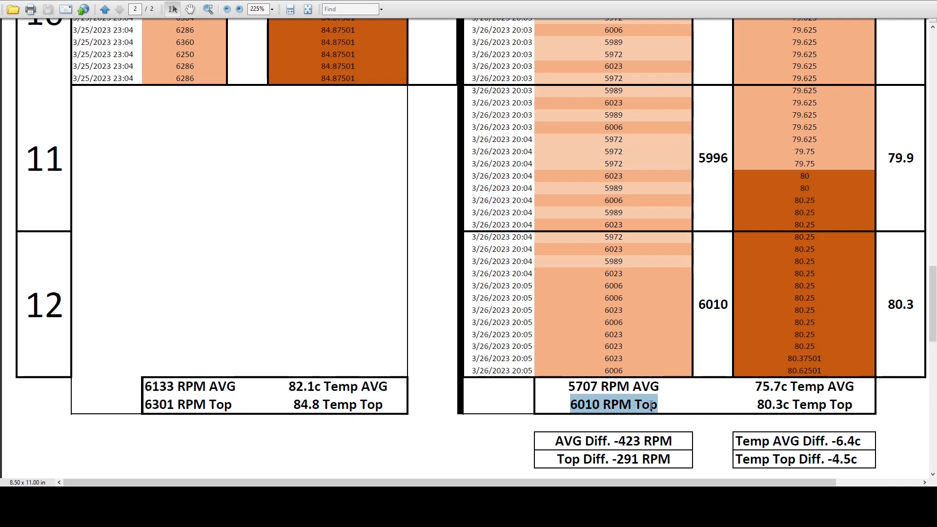
{"action": "left_click", "coordinate": [771, 405]}
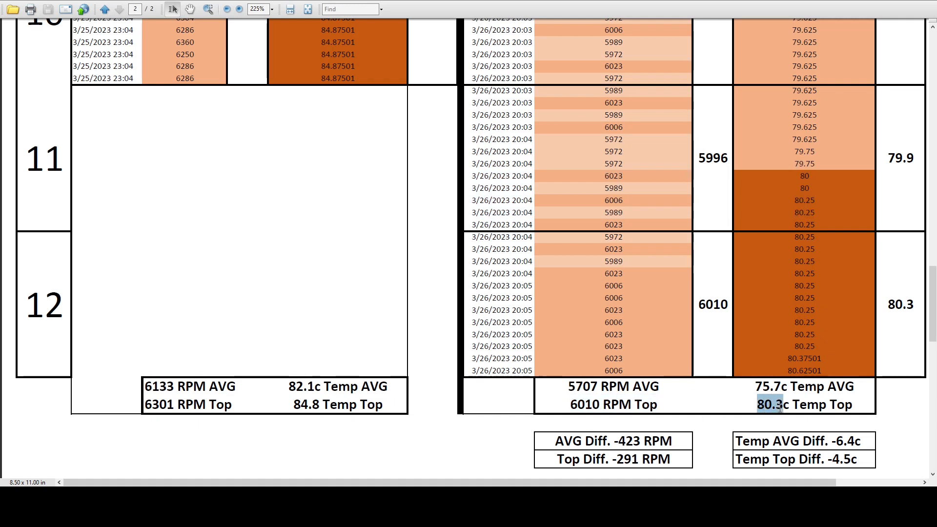
{"action": "left_click_drag", "start_coordinate": [777, 404], "coordinate": [854, 404]}
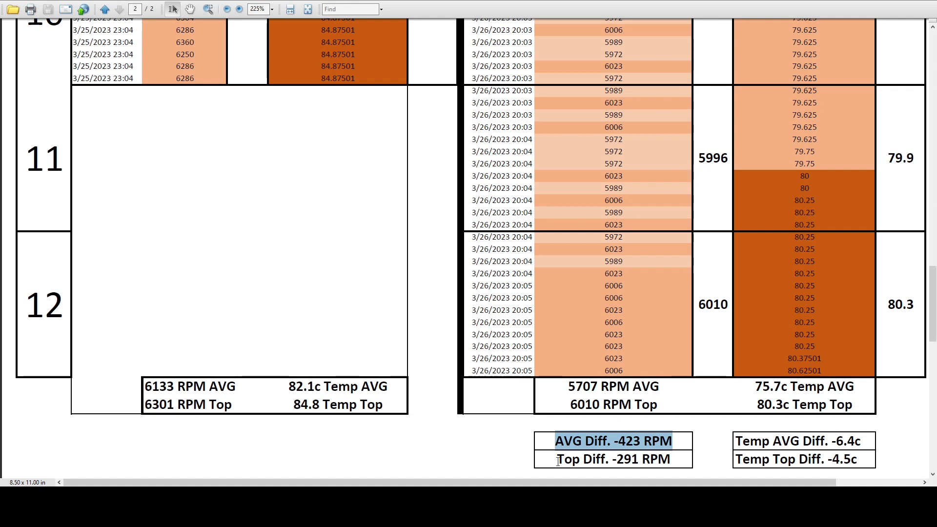
{"action": "left_click", "coordinate": [611, 459]}
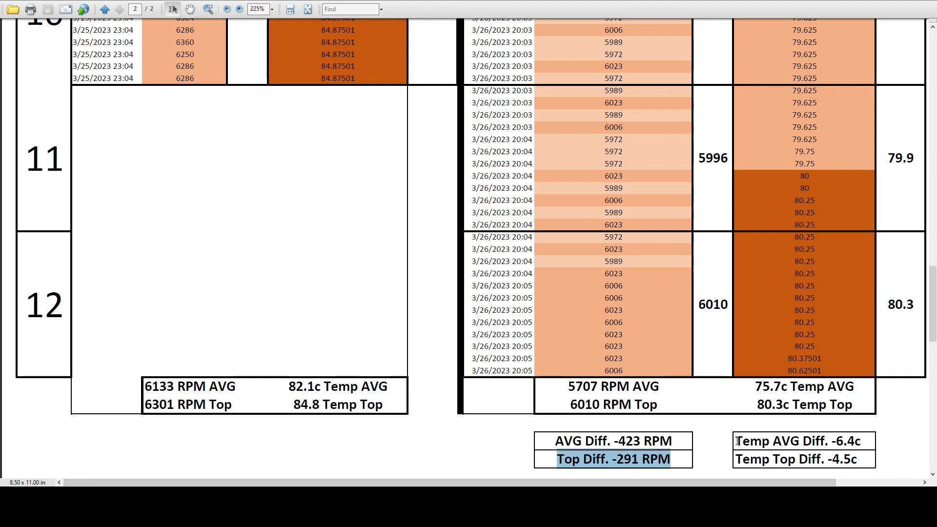
{"action": "left_click", "coordinate": [800, 441]}
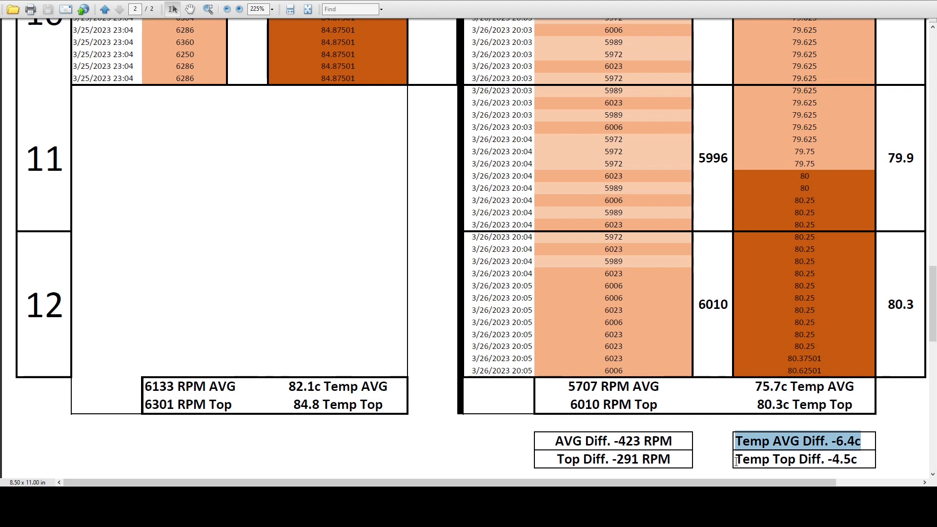
{"action": "left_click", "coordinate": [797, 459]}
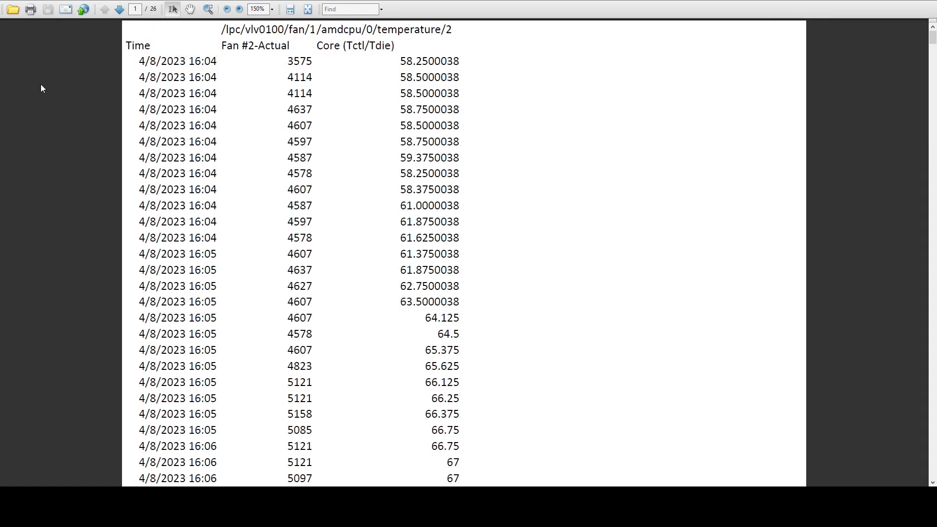
Scroll down the 26-page log to its final page with the 18:00 readings near 6300 RPM and 79.75°C
{"action": "scroll", "scroll_direction": "down", "scroll_amount": 3}
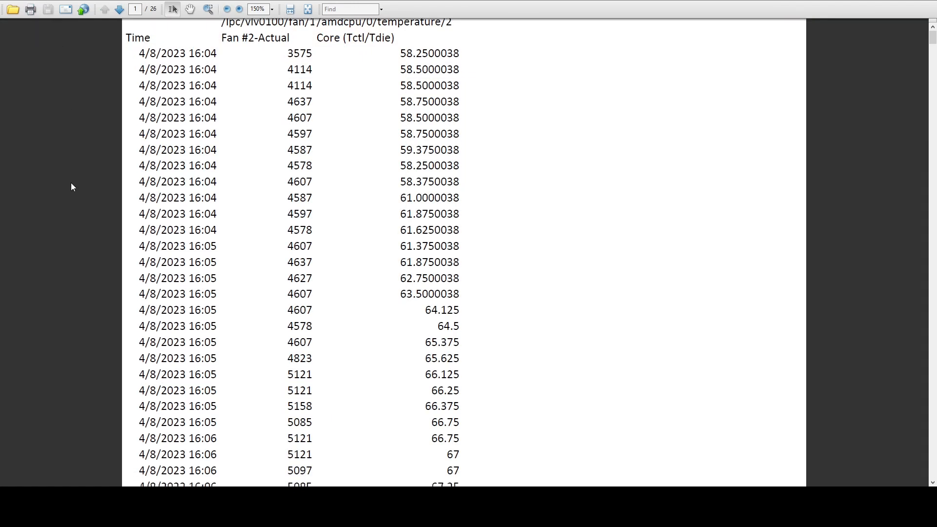
{"action": "scroll", "scroll_direction": "down", "scroll_amount": 3}
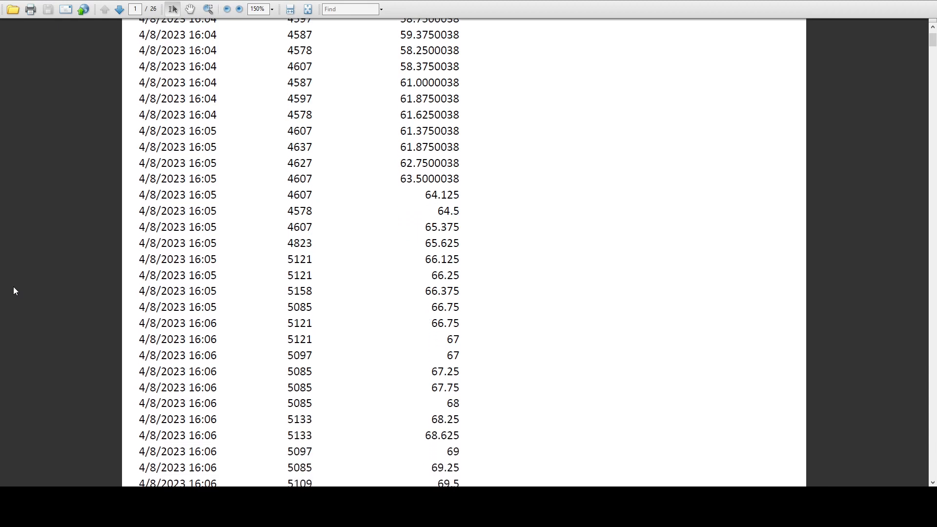
{"action": "scroll", "scroll_direction": "down", "scroll_amount": 3}
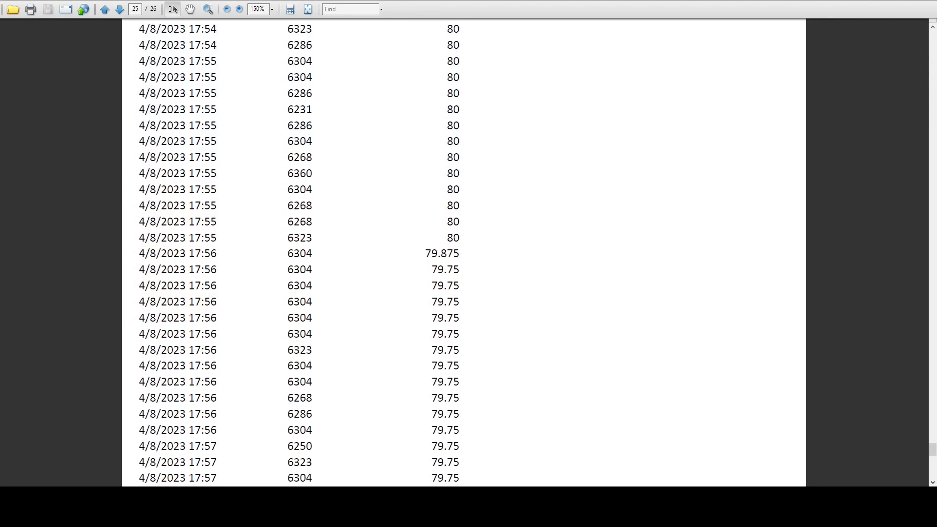
{"action": "scroll", "scroll_direction": "down", "scroll_amount": 3}
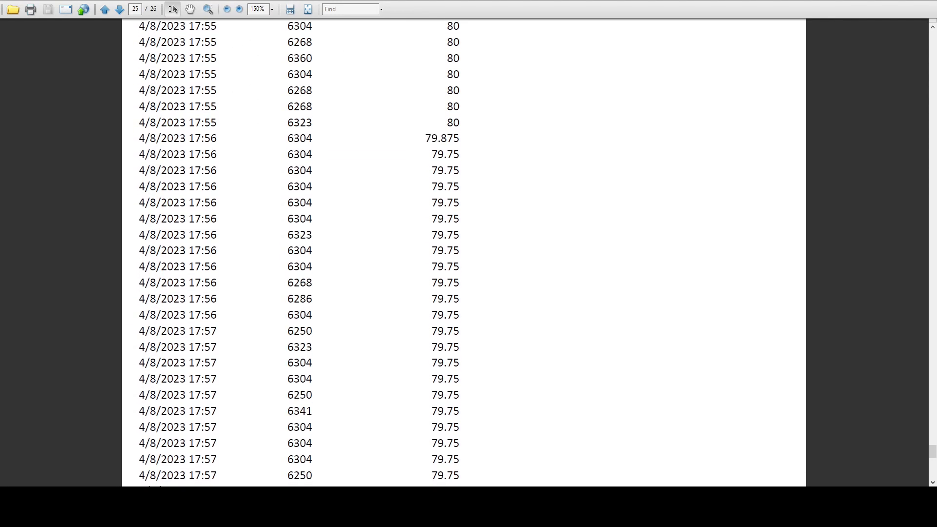
{"action": "scroll", "scroll_direction": "down", "scroll_amount": 3}
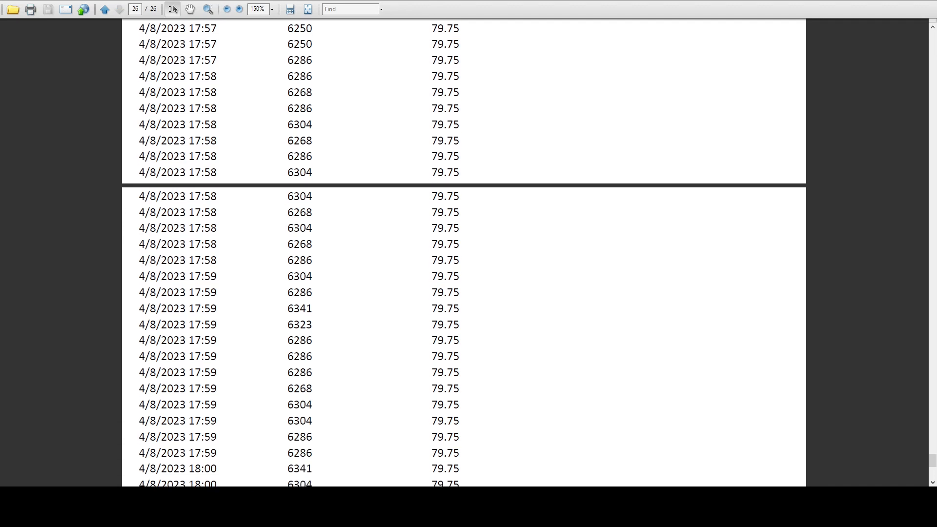
{"action": "scroll", "scroll_direction": "down", "scroll_amount": 3}
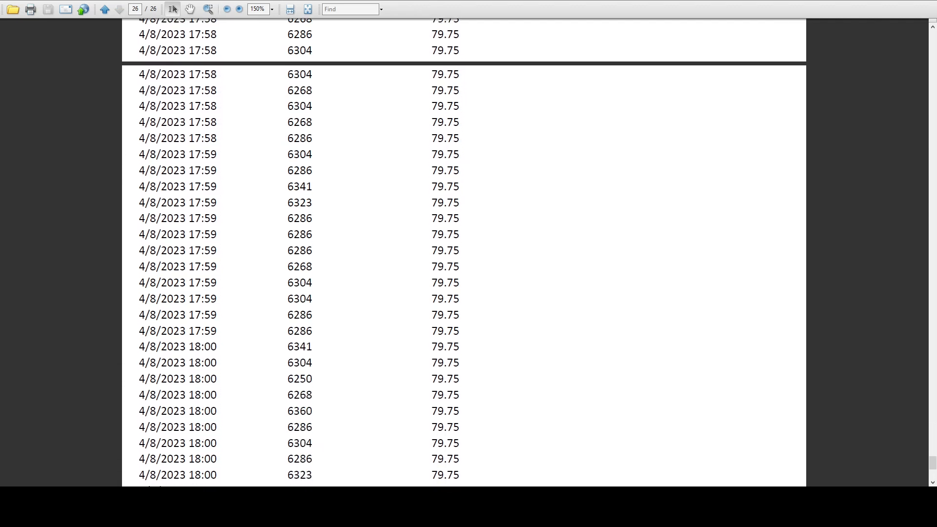